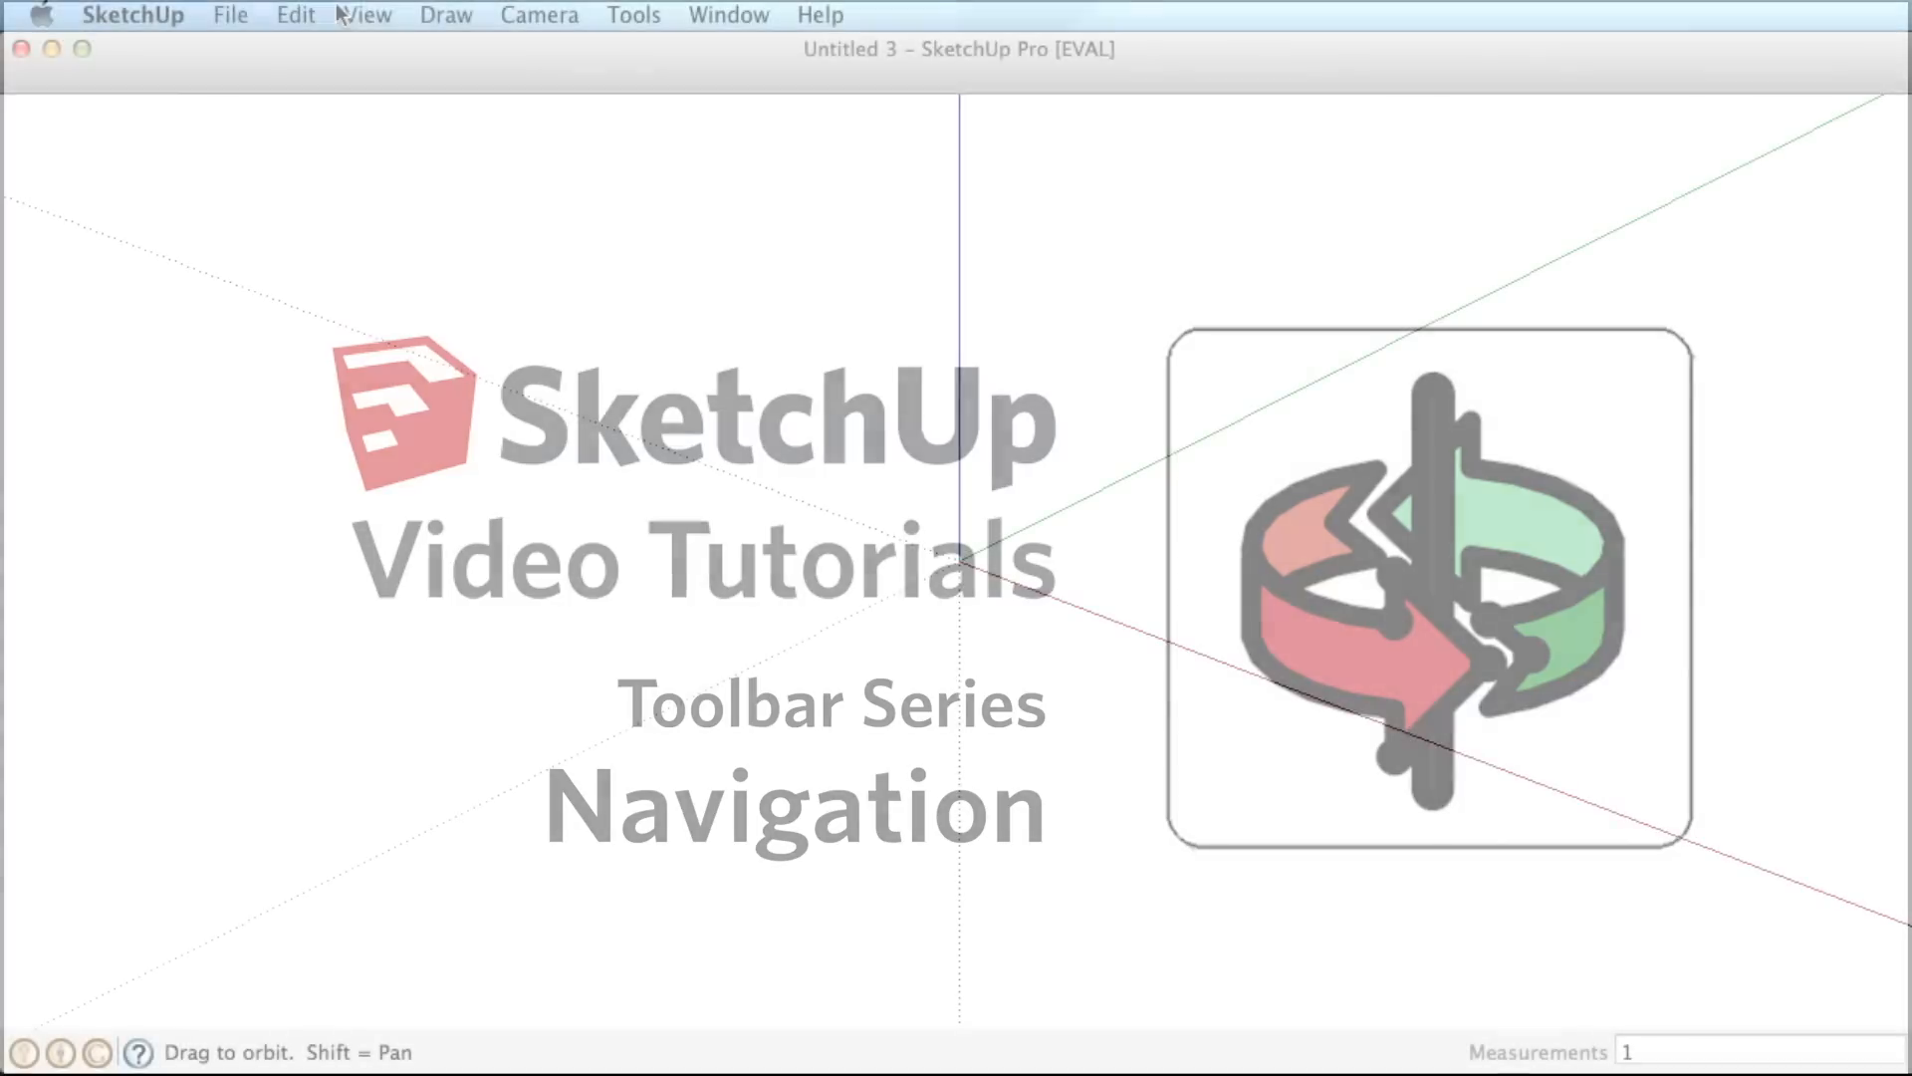
Open the View menu's Tool Palettes list to reach the Large Tool Set
left_click(366, 15)
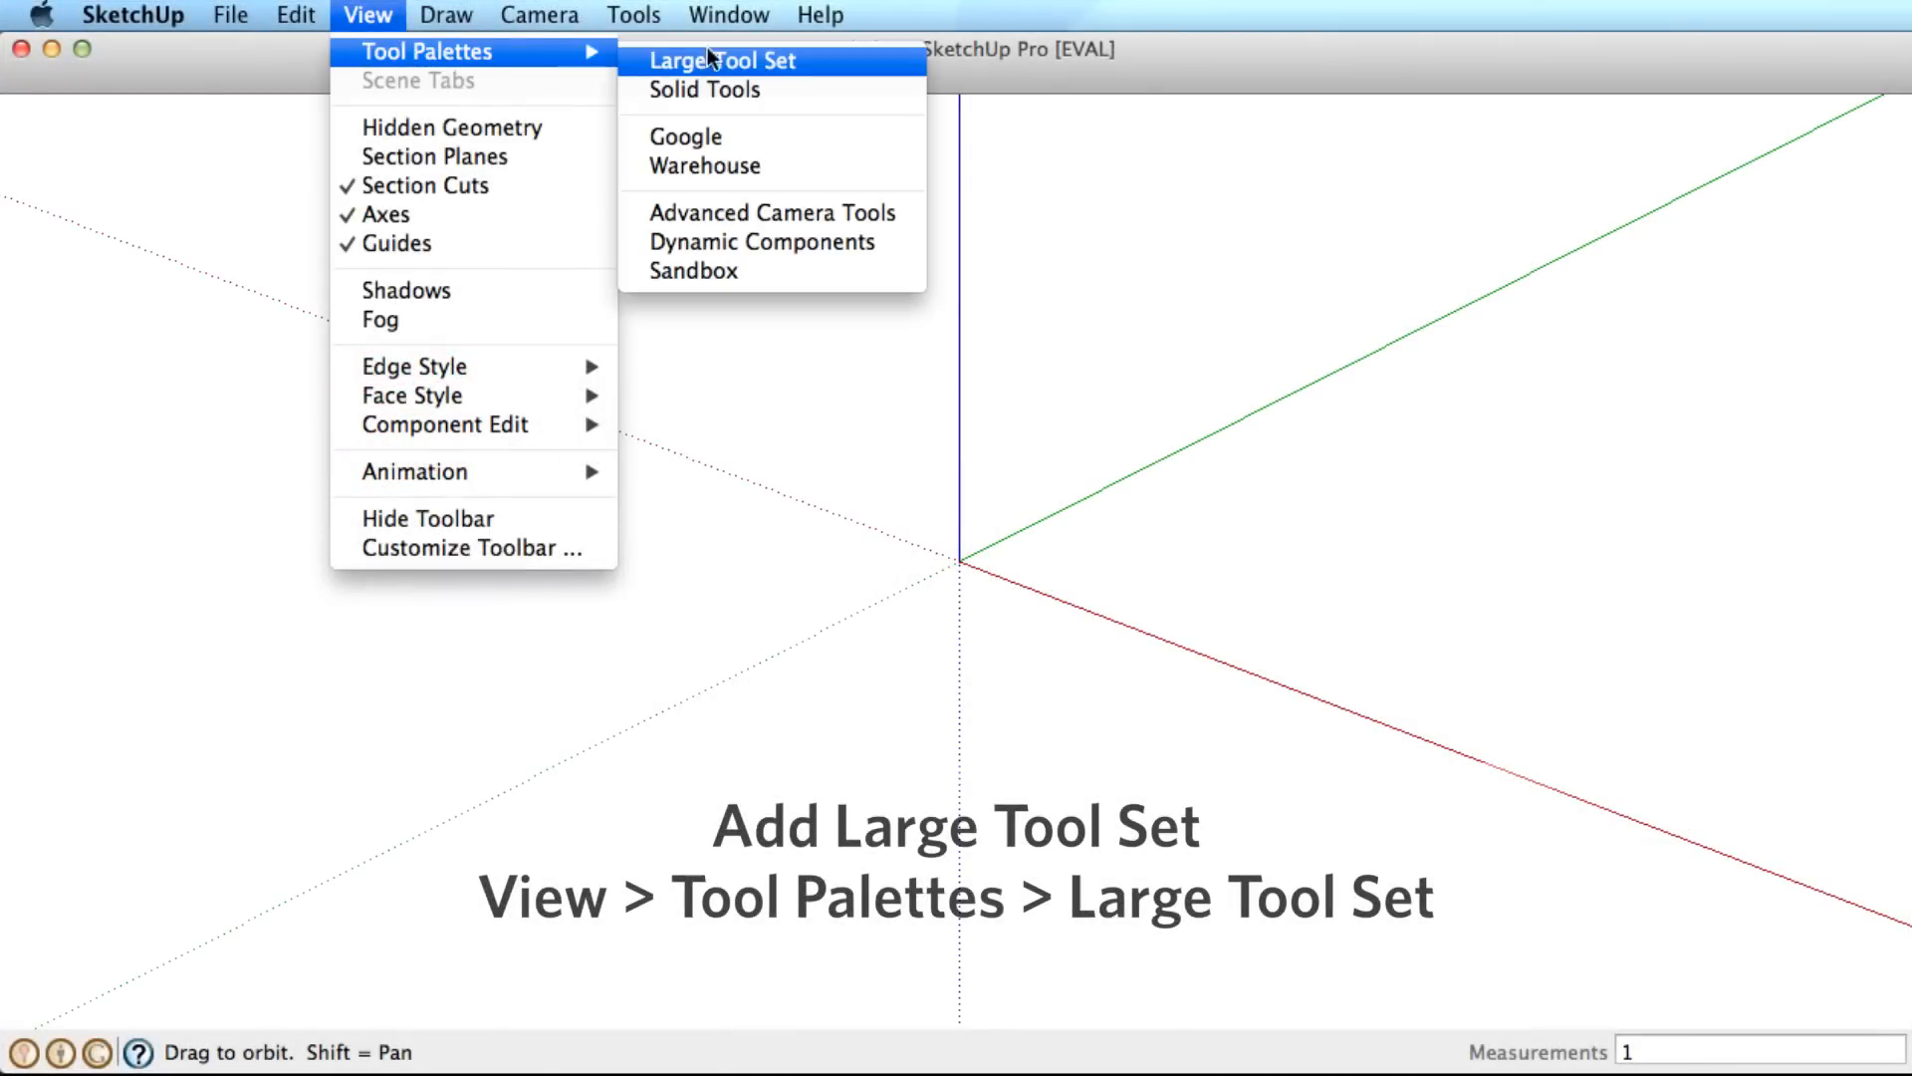
Add the Large Tool Set palette, pan the train view, then open the mouse model
left_click(726, 59)
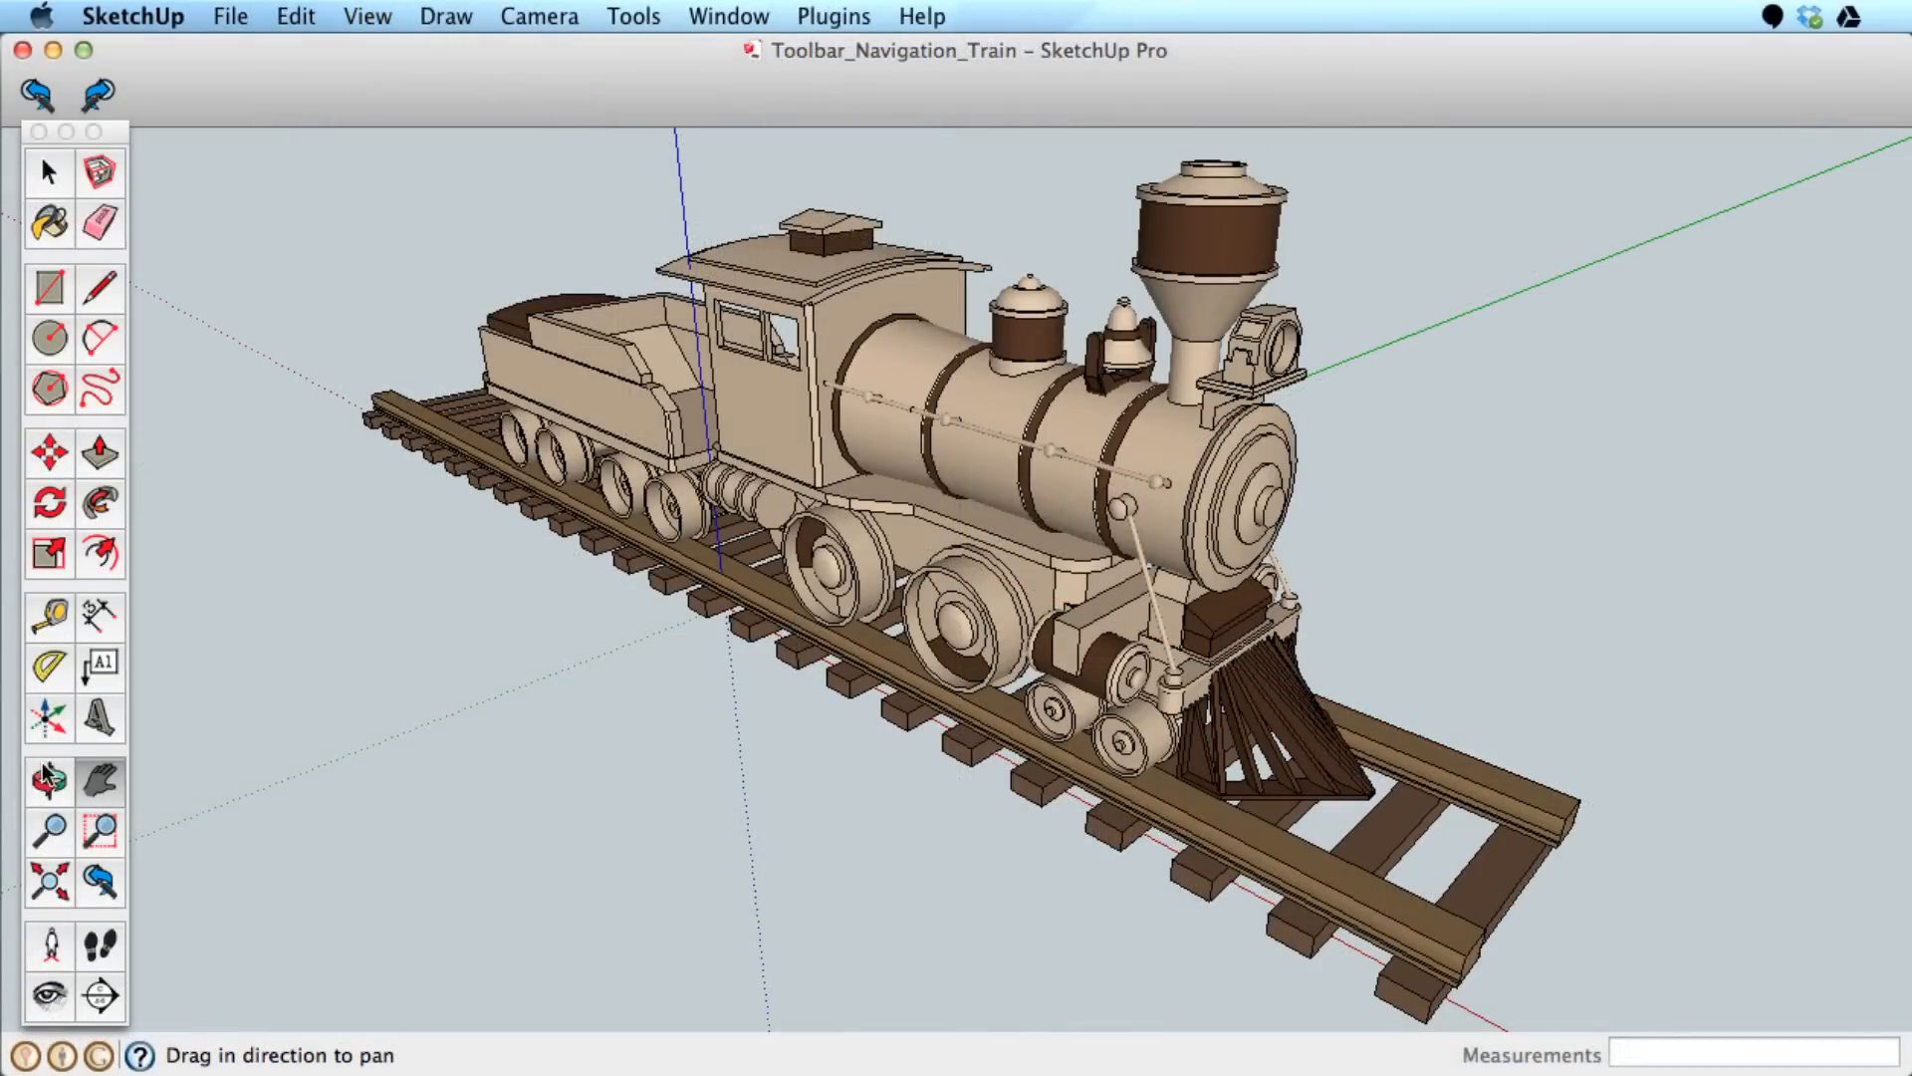
left_click(47, 778)
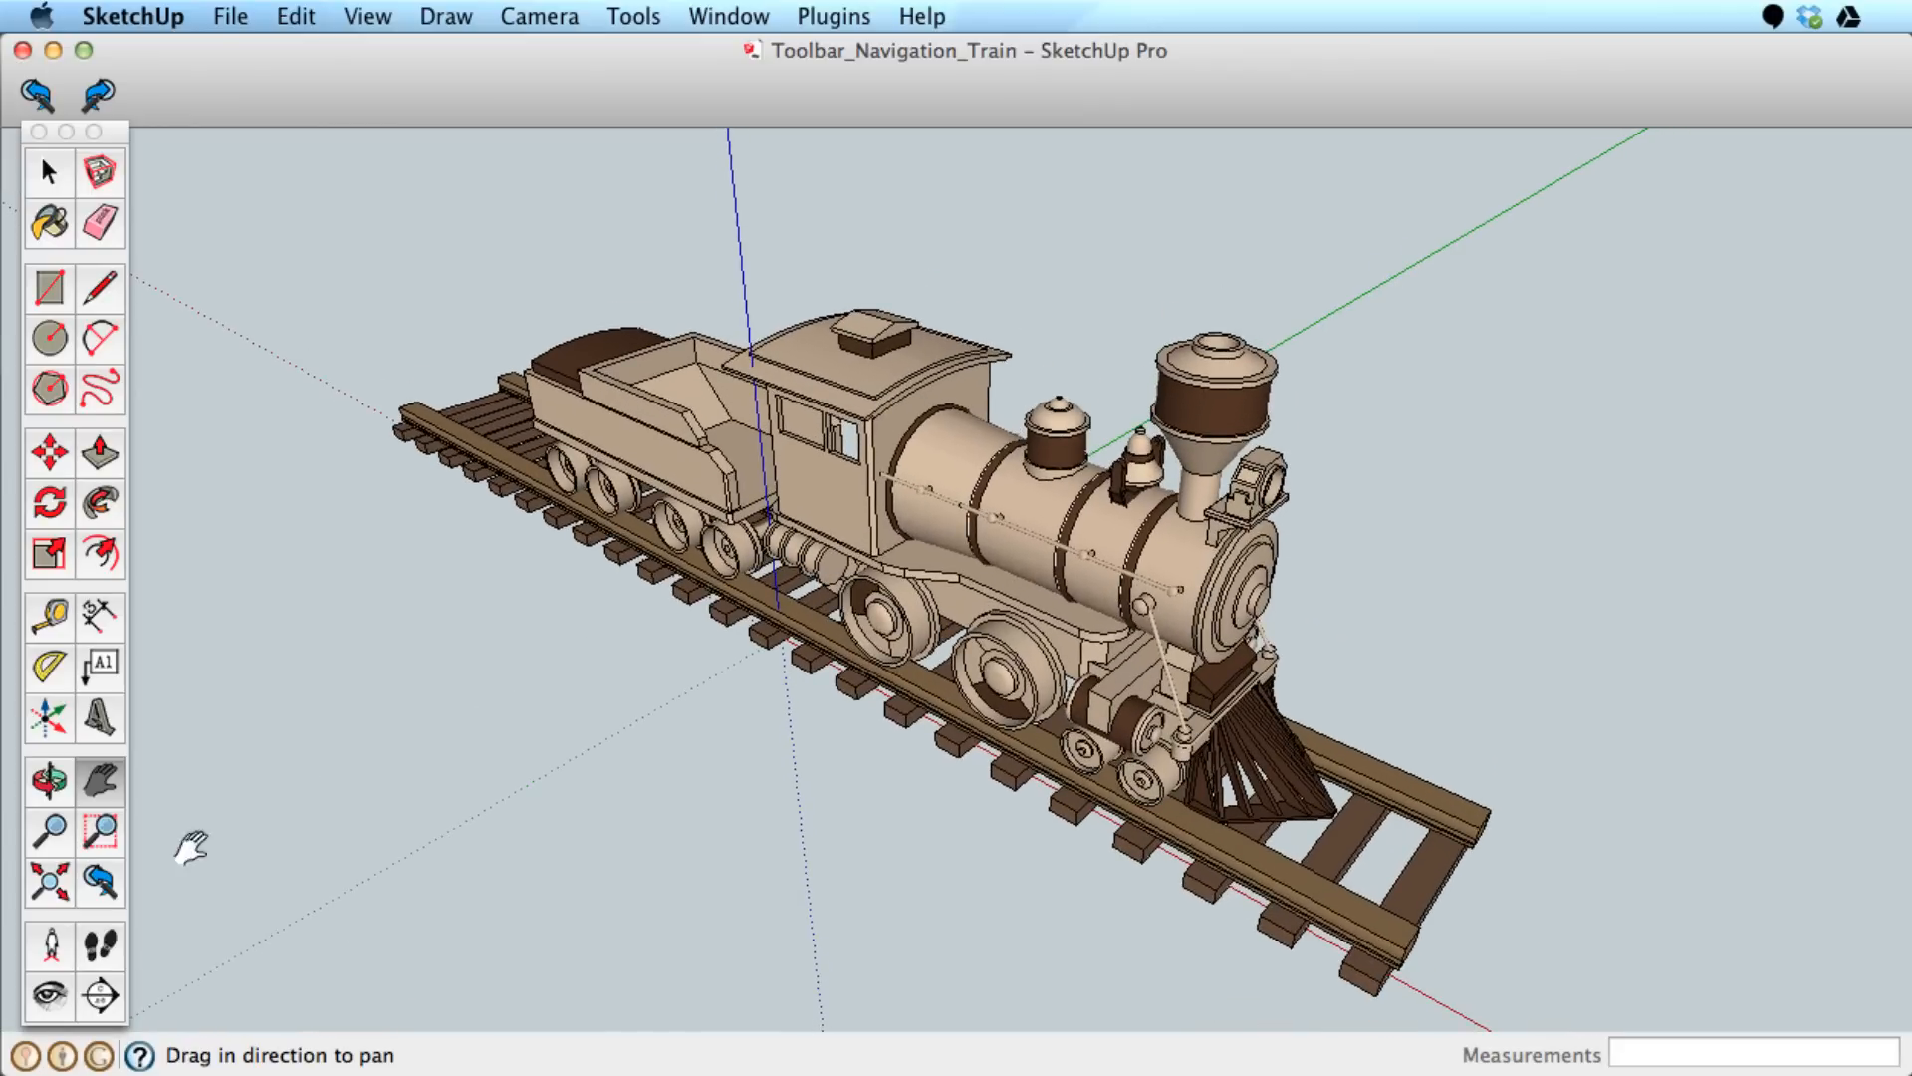
left_click(49, 833)
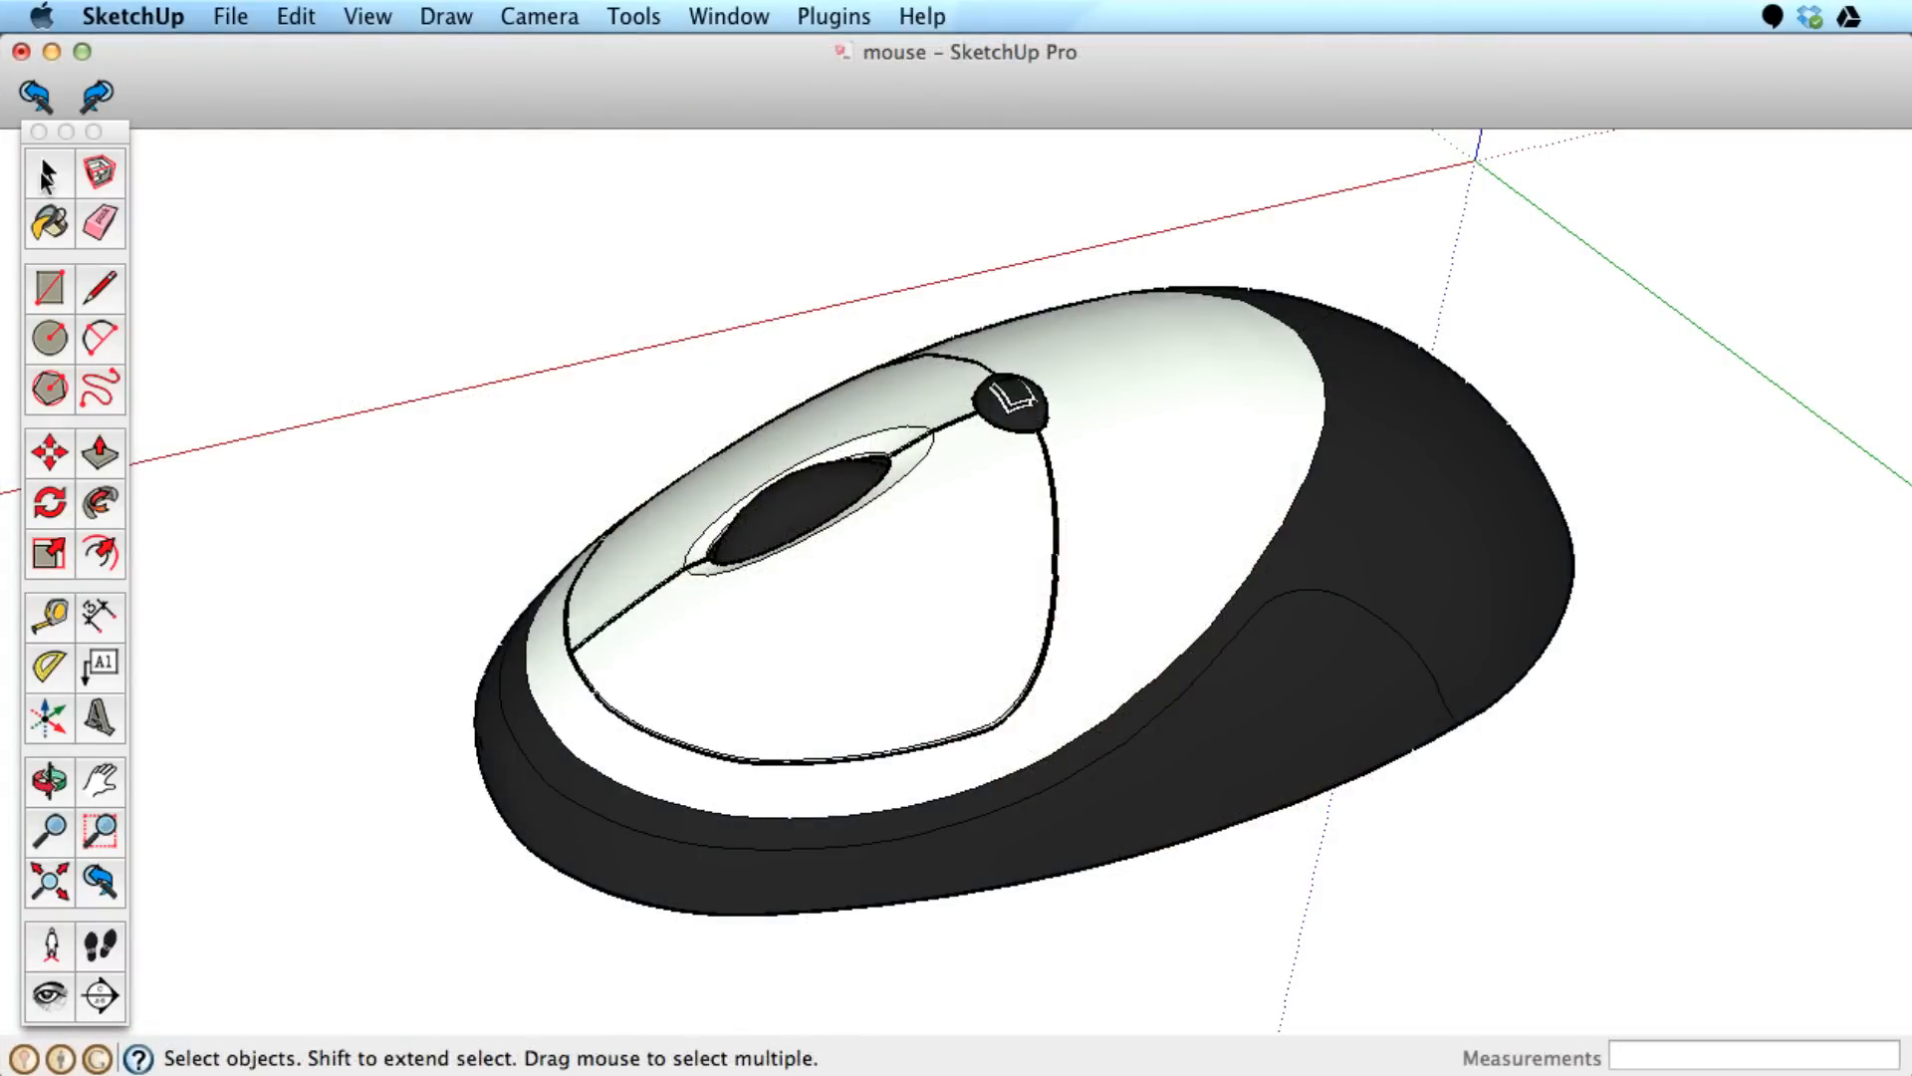
mouse_move(135, 275)
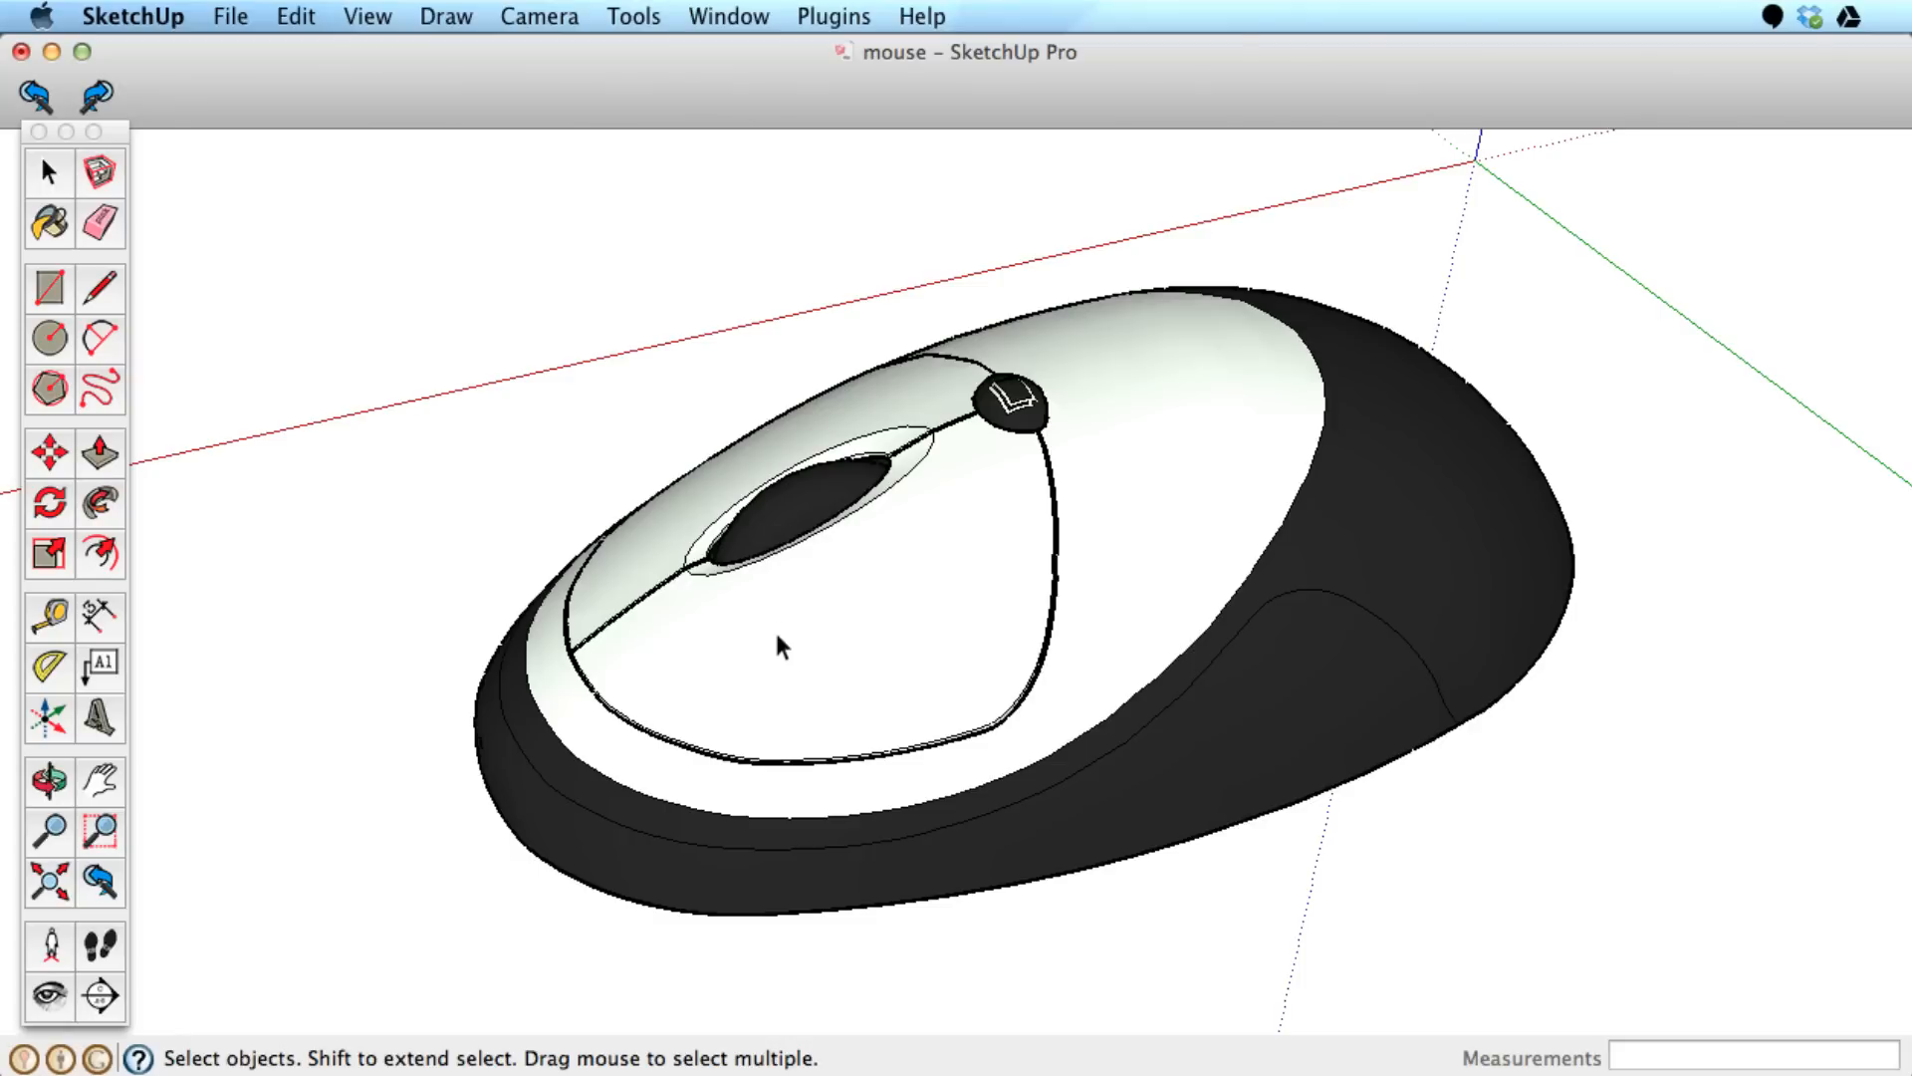
mouse_move(782, 667)
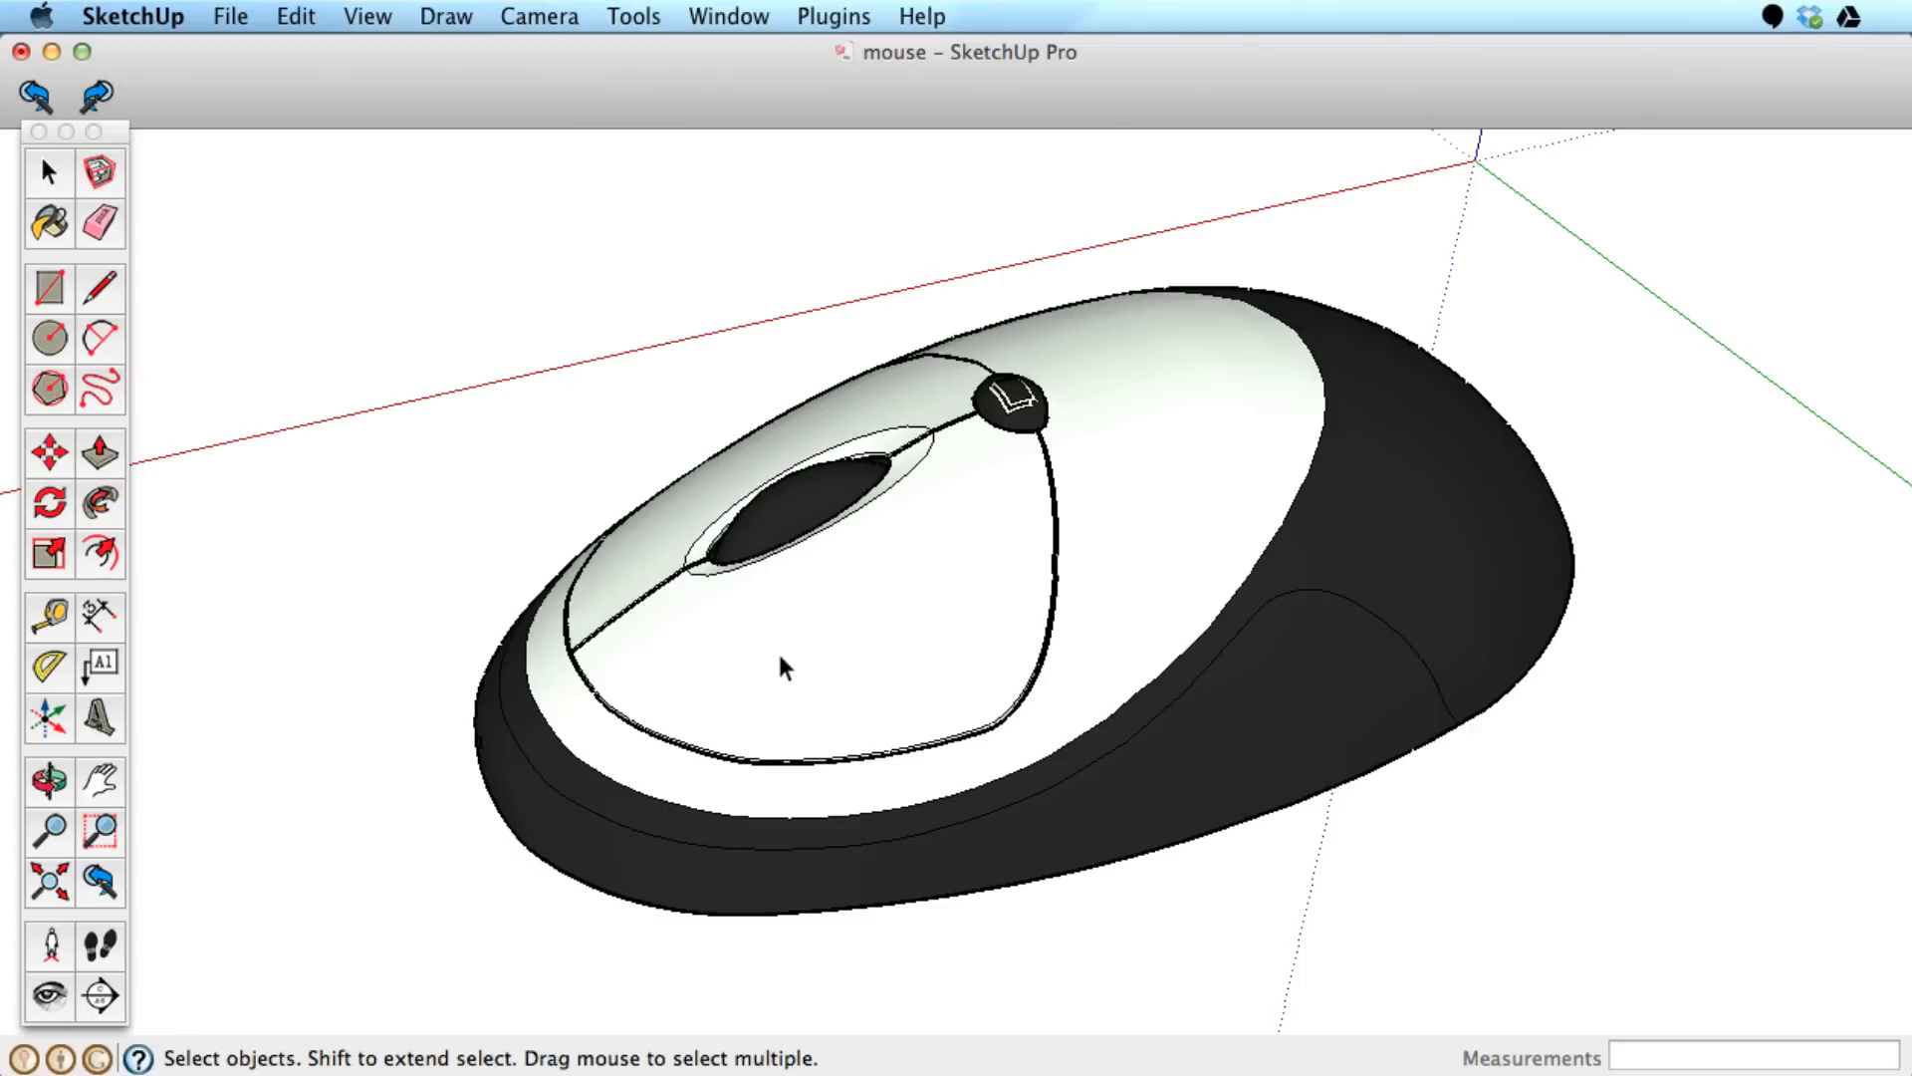
Zoom slightly closer on the mouse, then reopen the Toolbar_Navigation_Train model
scroll("up", 3)
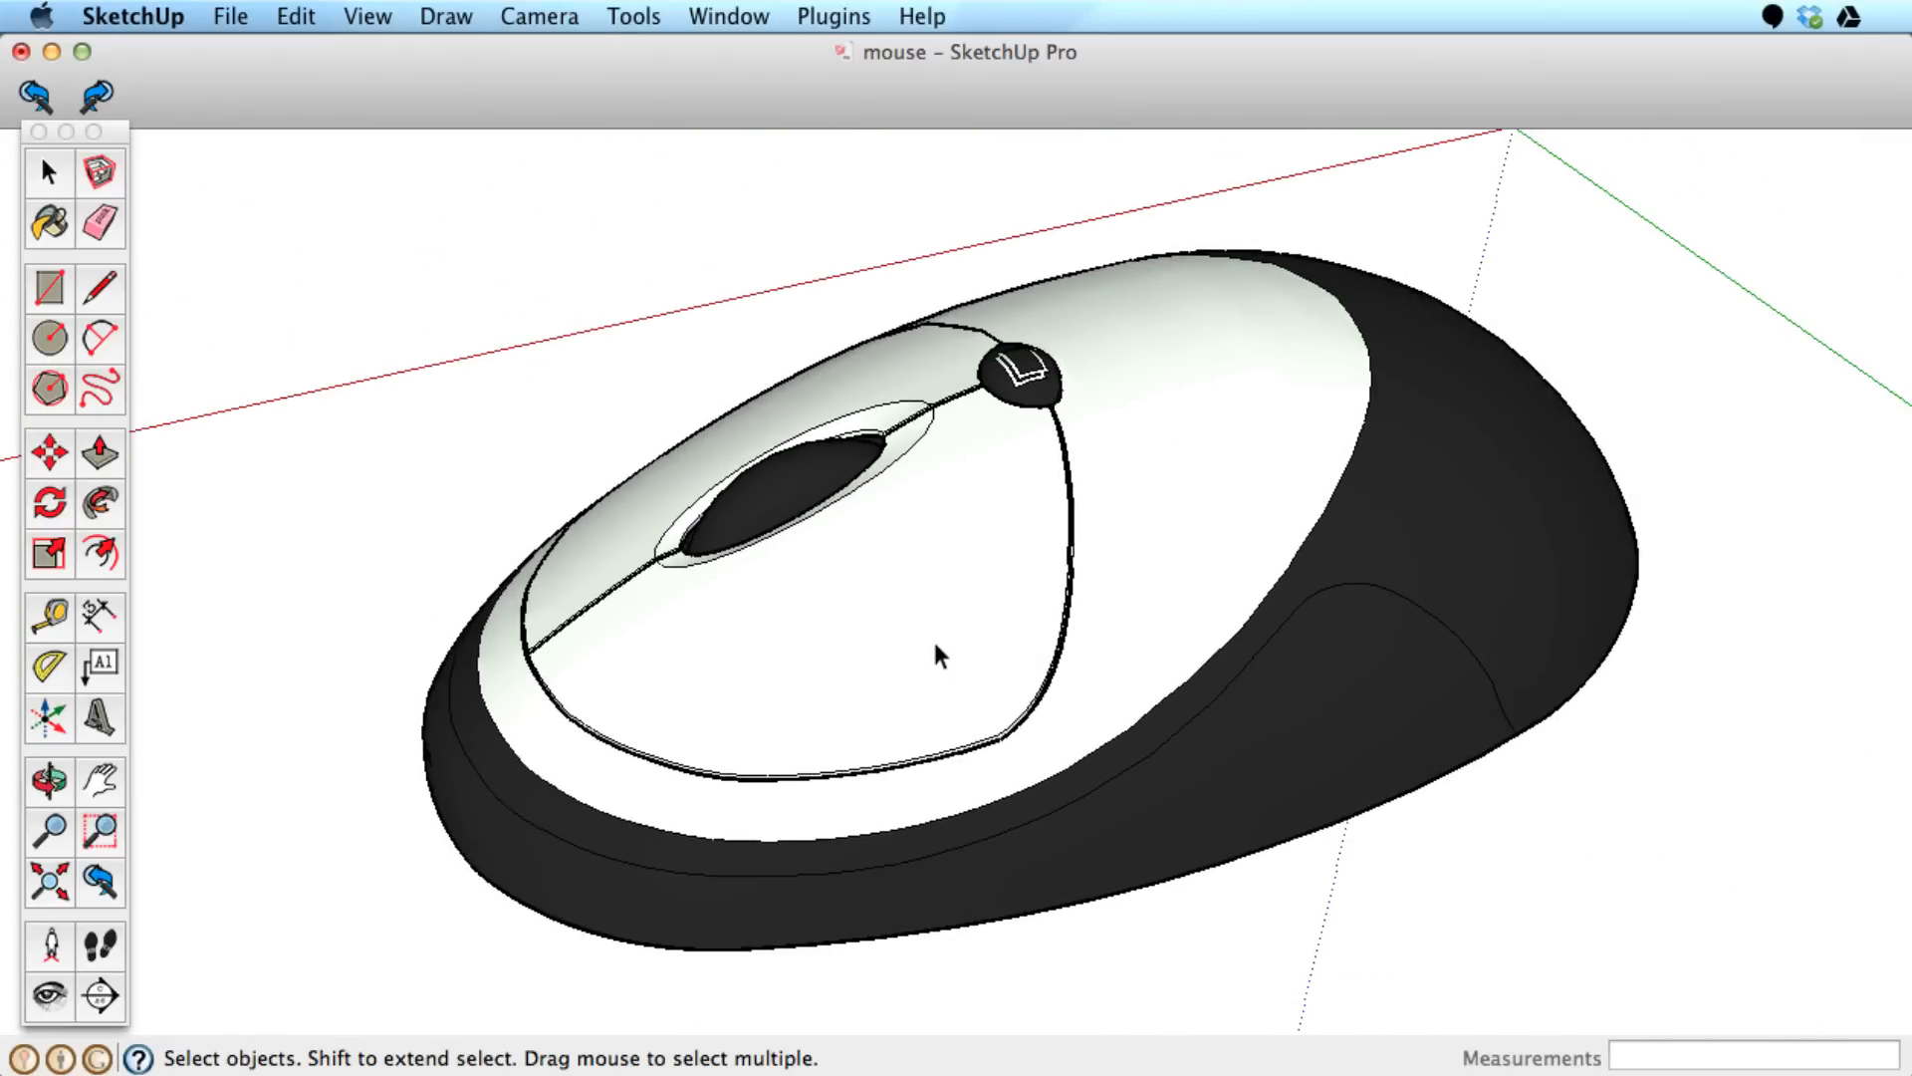
left_click(49, 778)
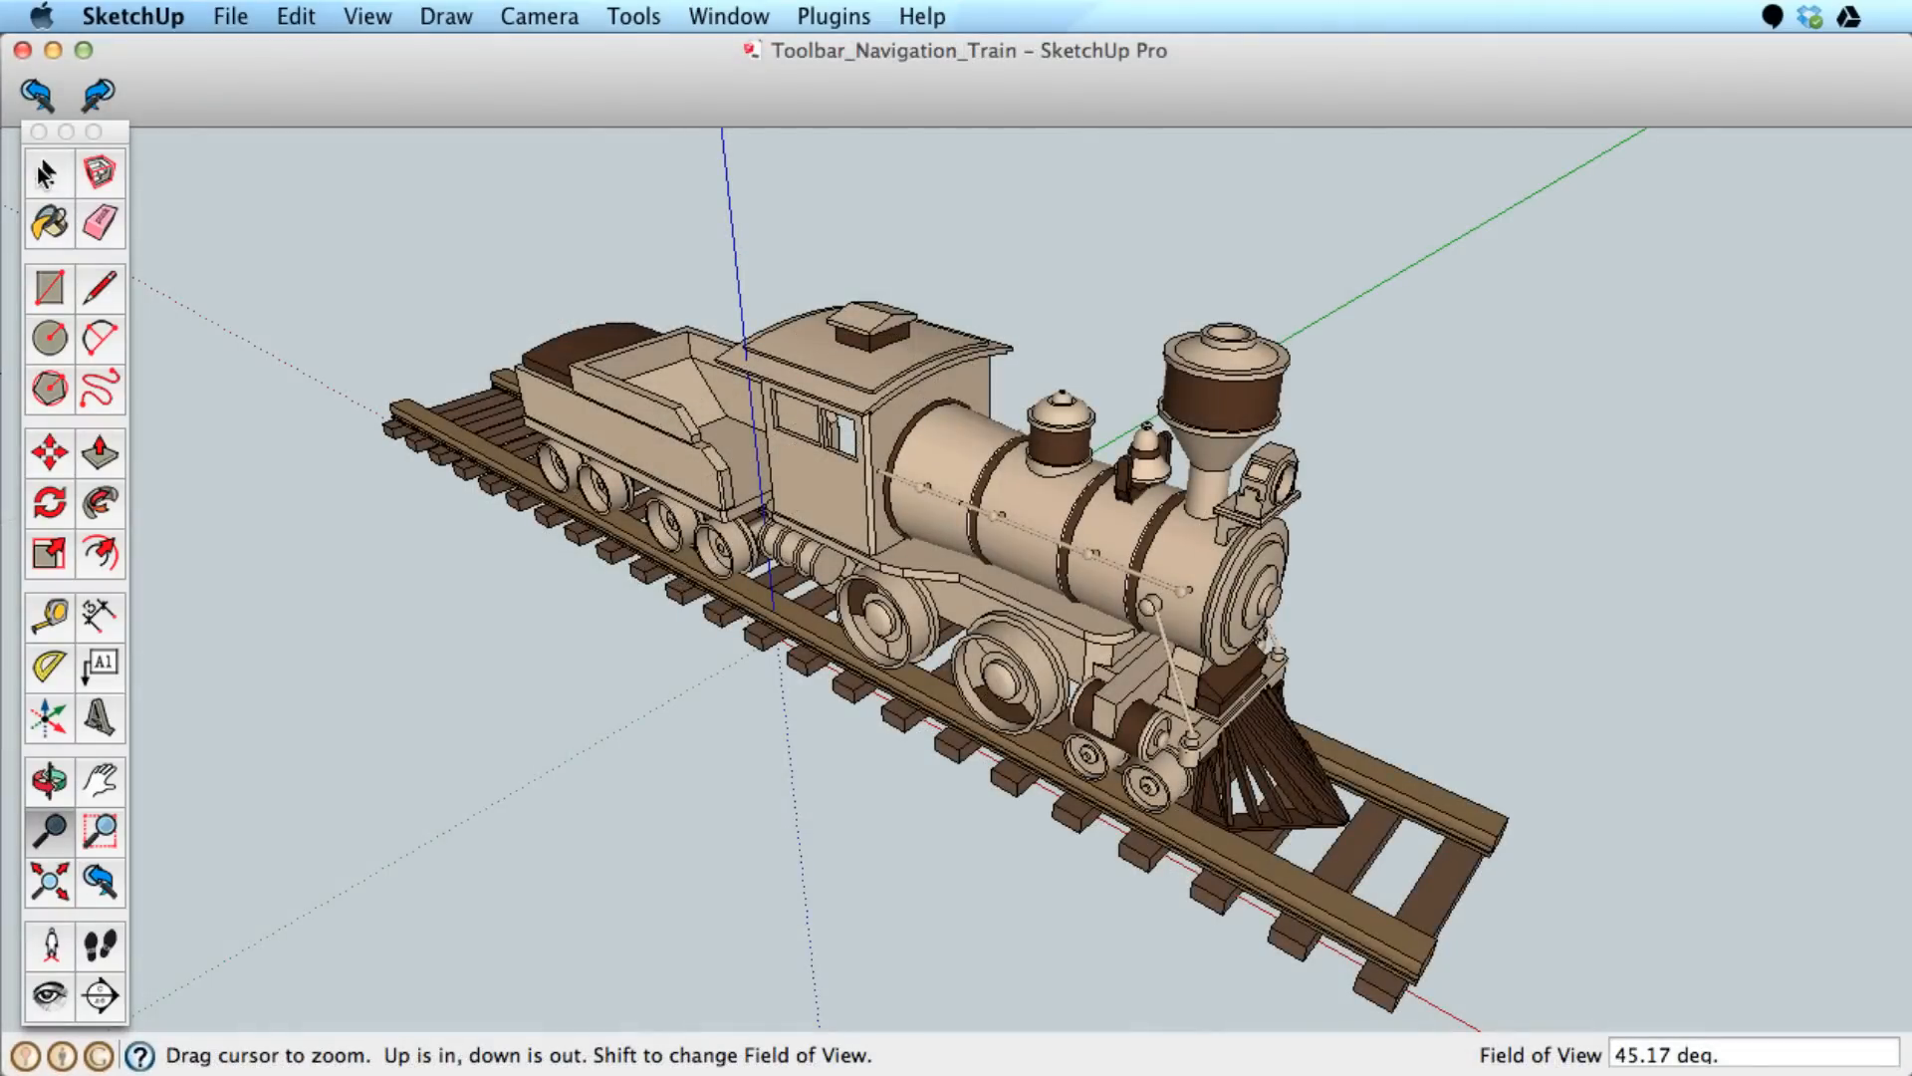
Activate Zoom on the train, then view Toolbar_Navigation_Bldg close to the front steps
left_click(48, 172)
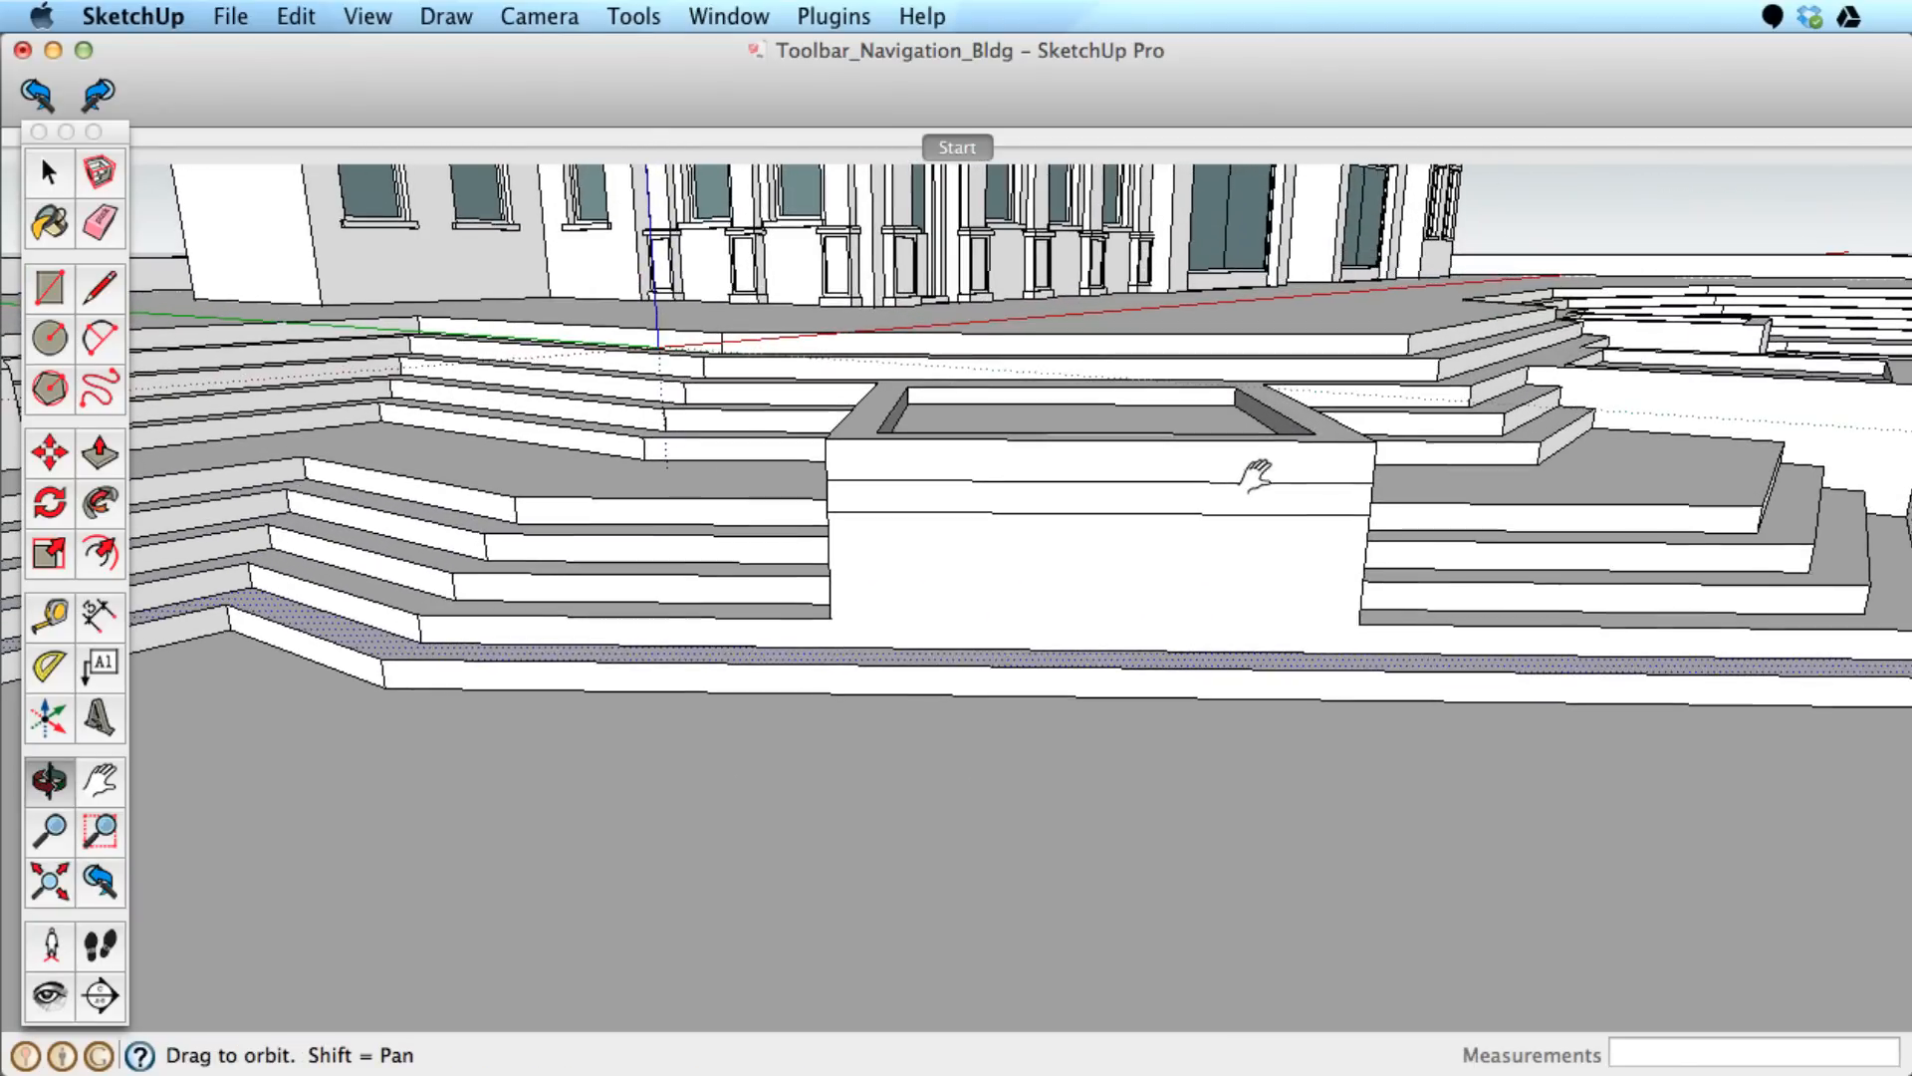
Zoom in closer on the raised planter box among the building's steps
left_click(50, 171)
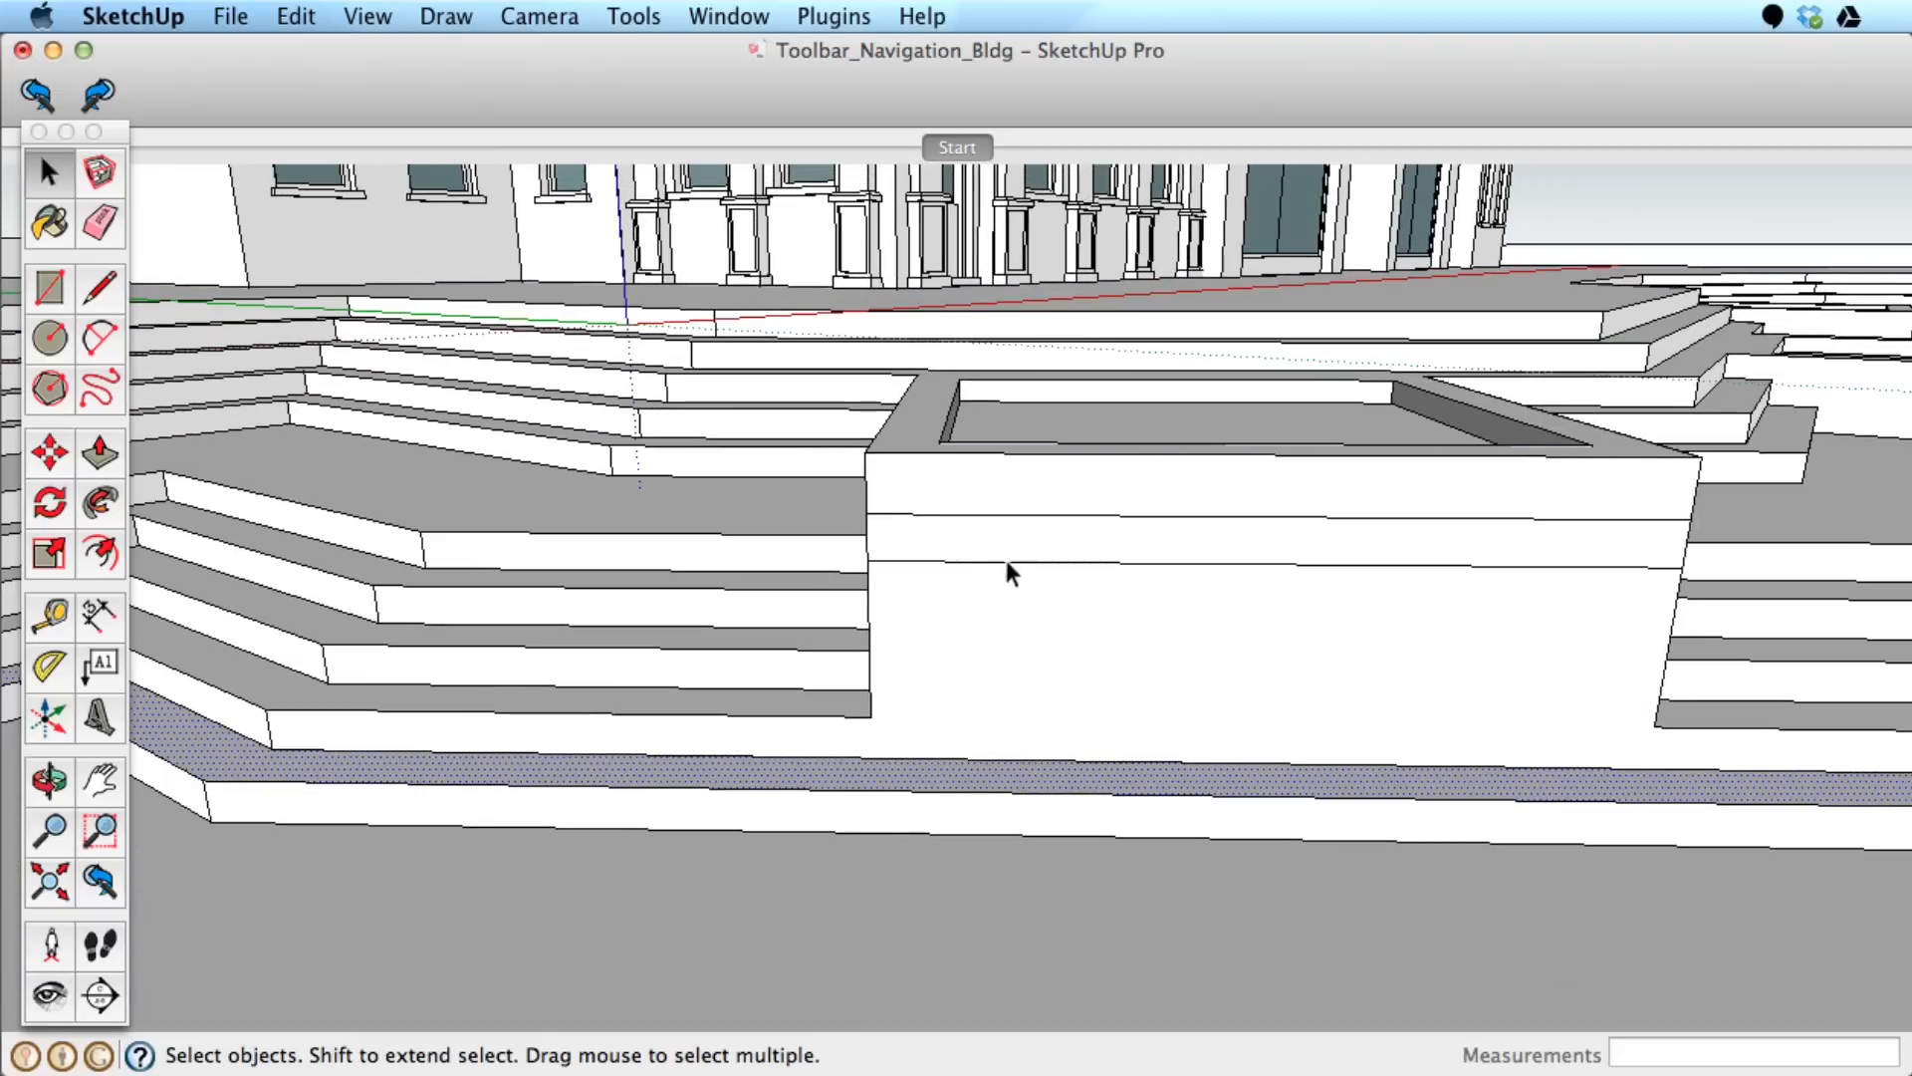
mouse_move(1000, 607)
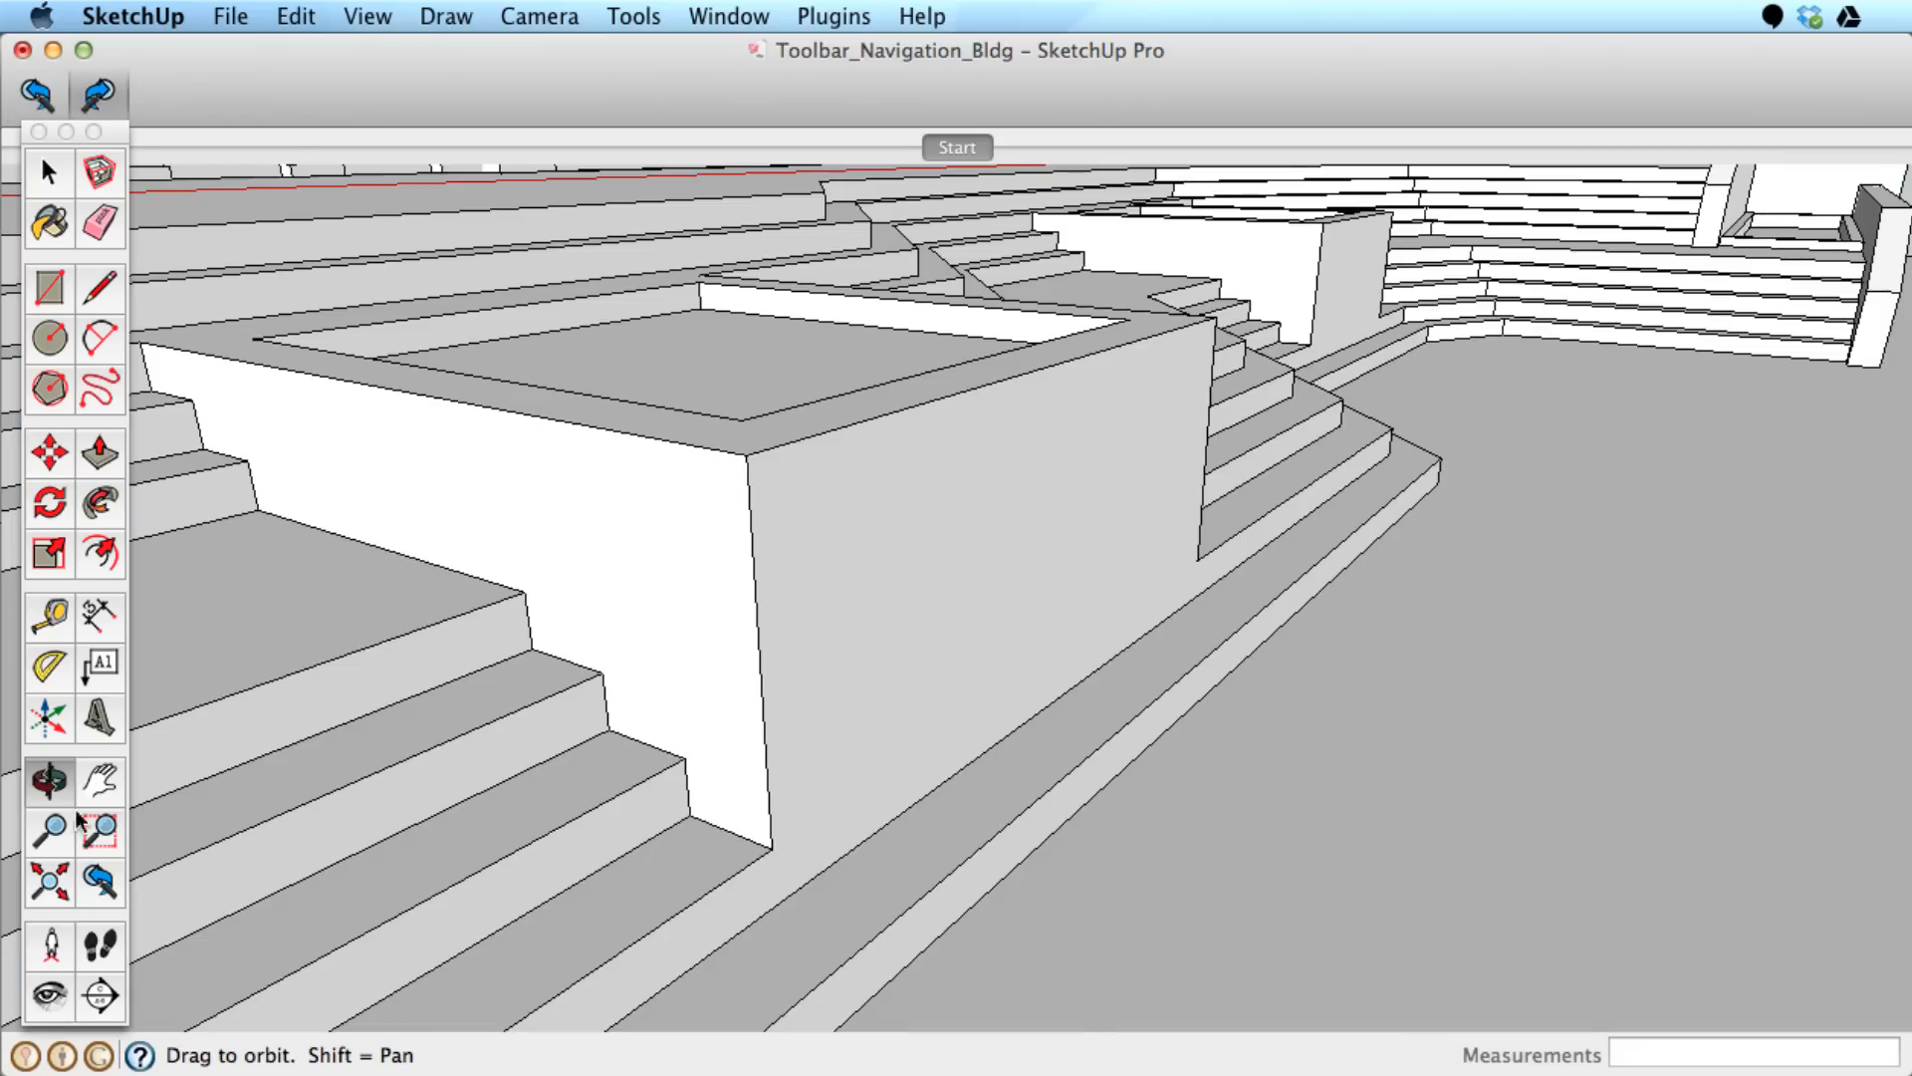
Apply Zoom Extents to show the entire building and terraced plaza
left_click(50, 882)
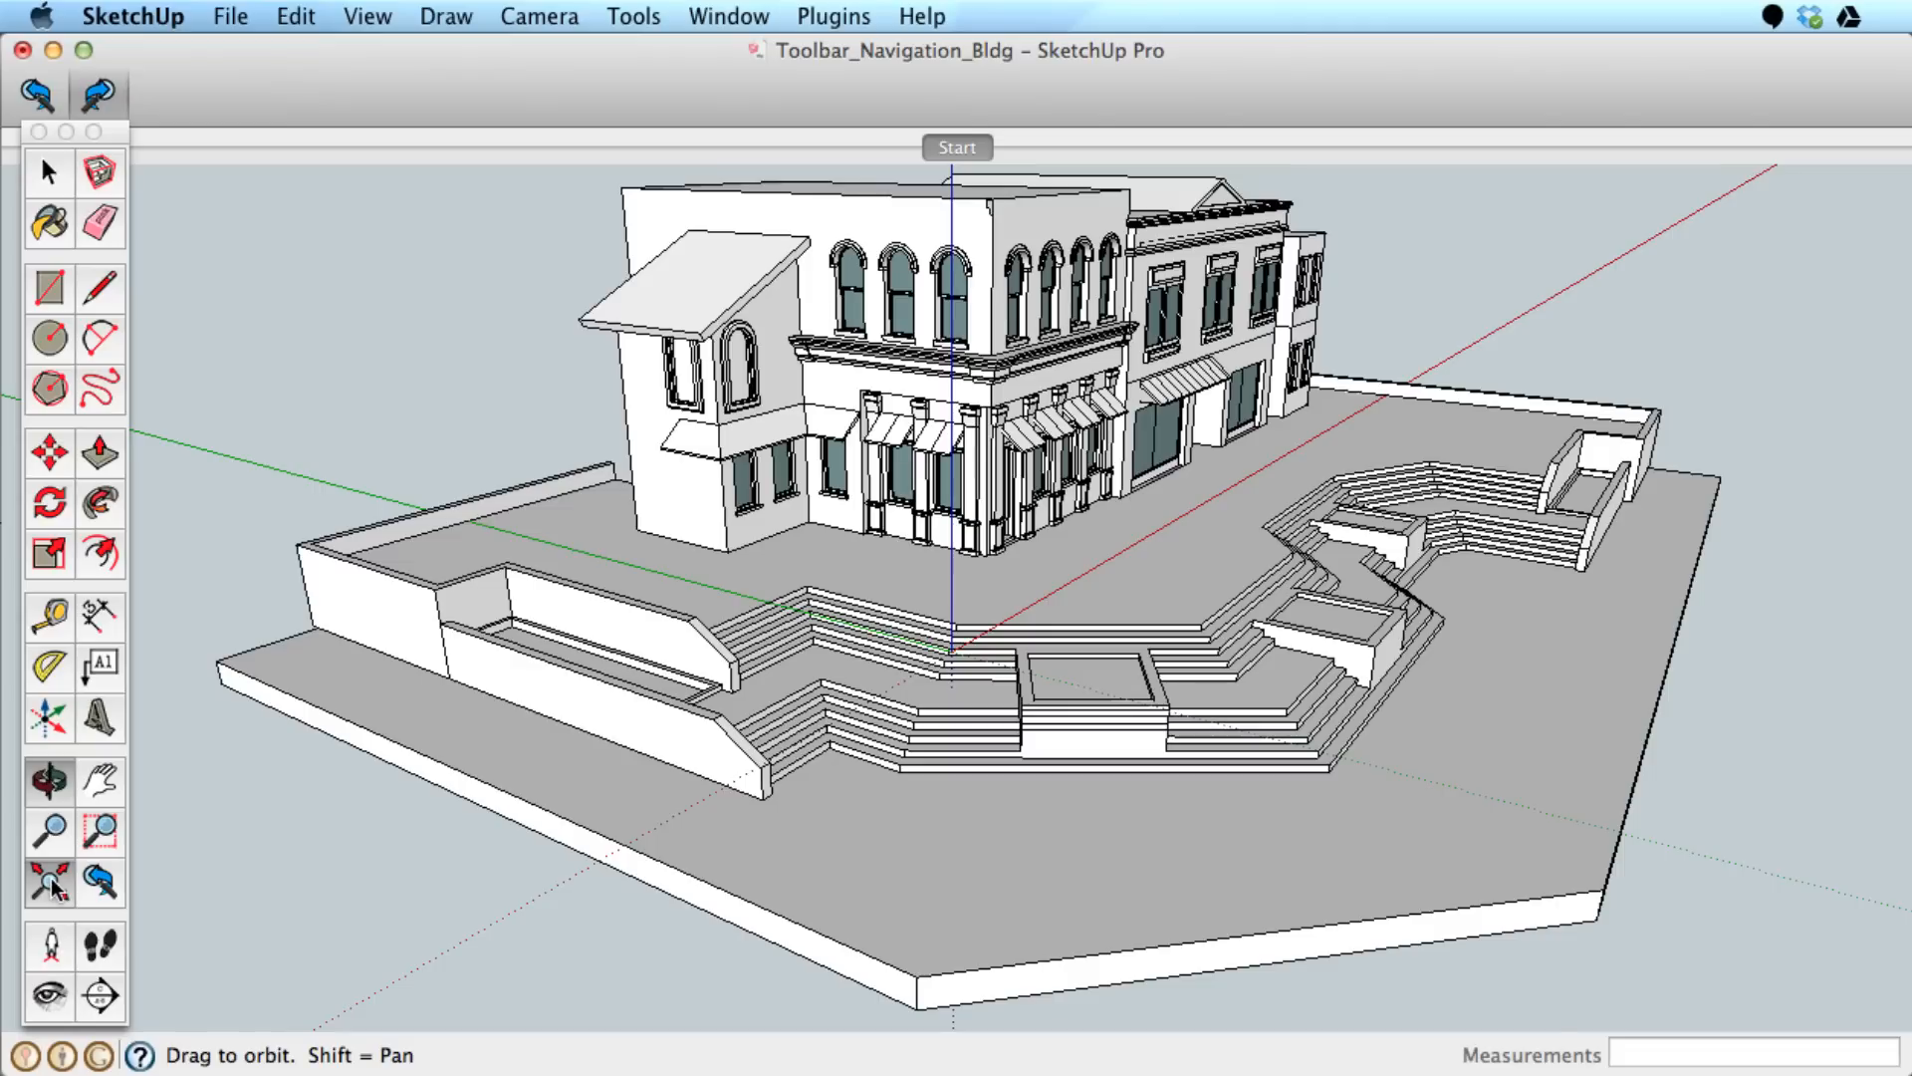